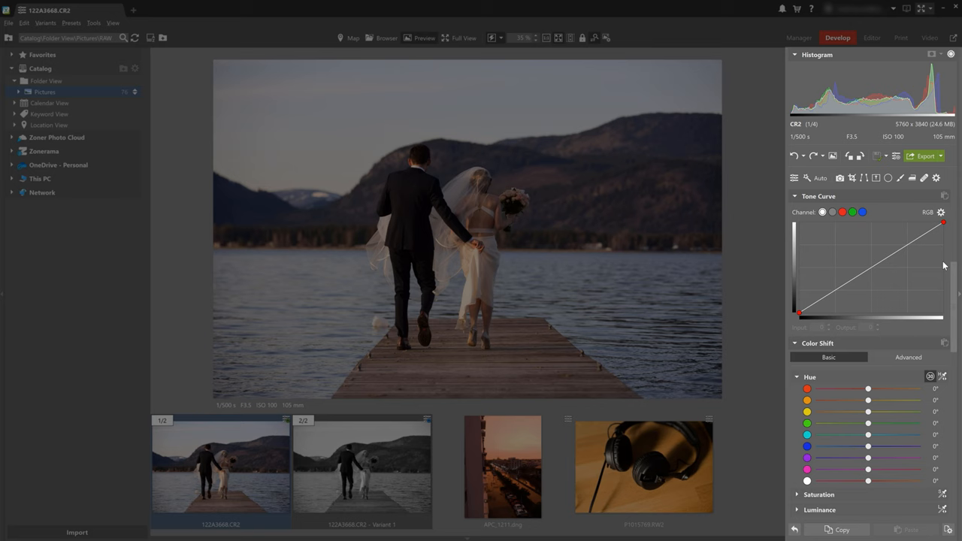
Step: Enter Crop and Rotate on the wedding pier photo to reframe it tighter
scroll(down, 3)
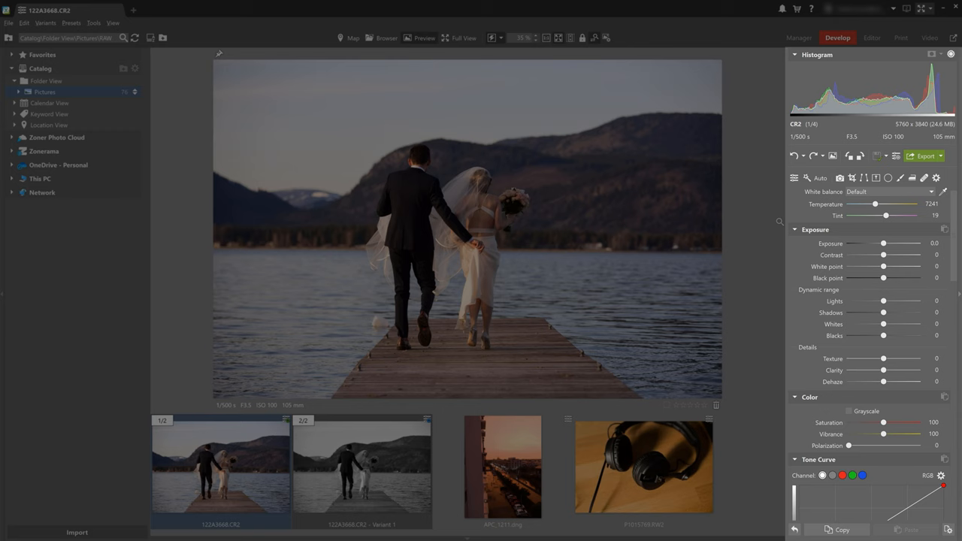
mouse_move(779, 221)
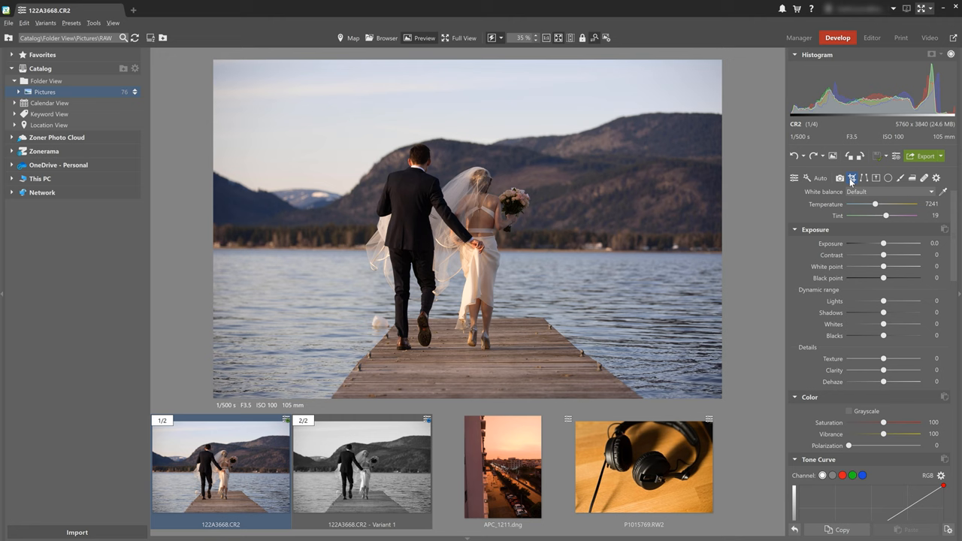
click(853, 178)
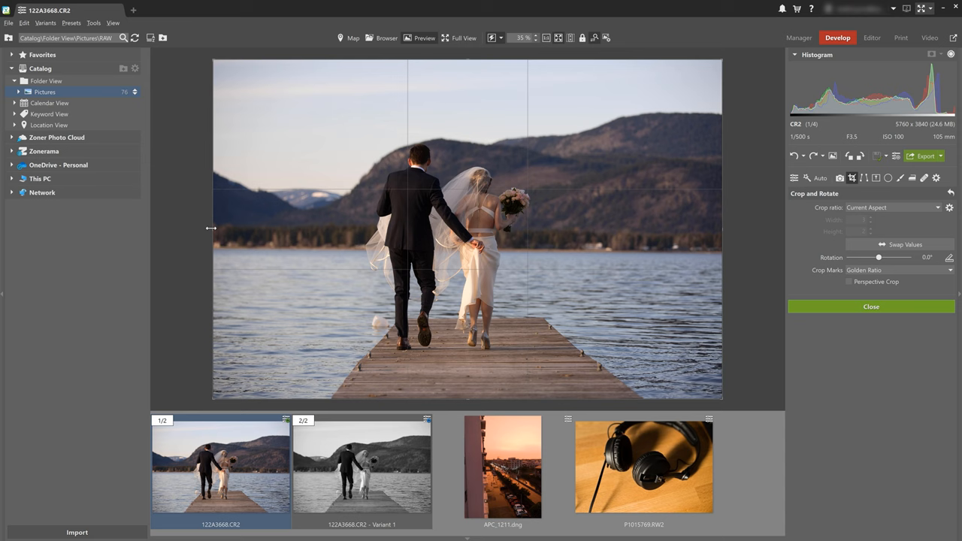
mouse_move(276, 235)
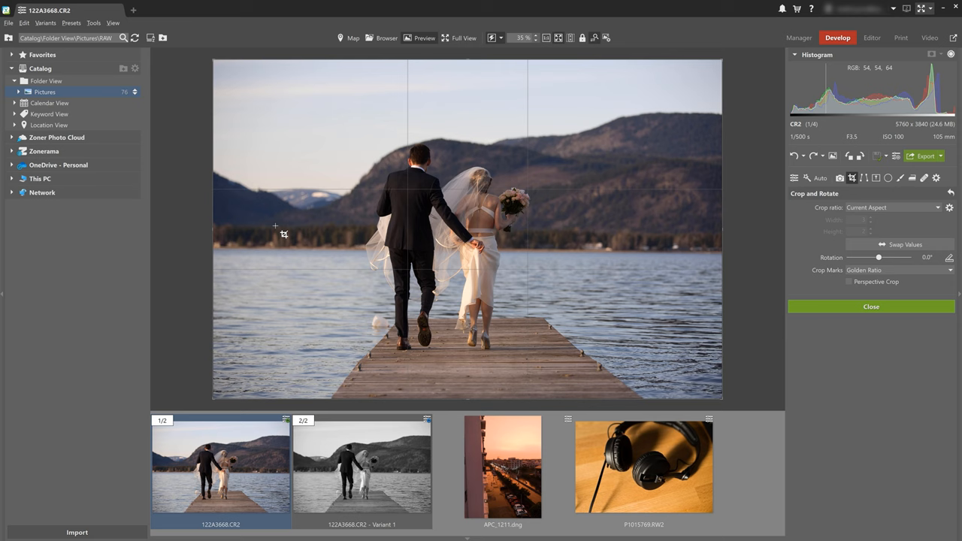
mouse_move(662, 250)
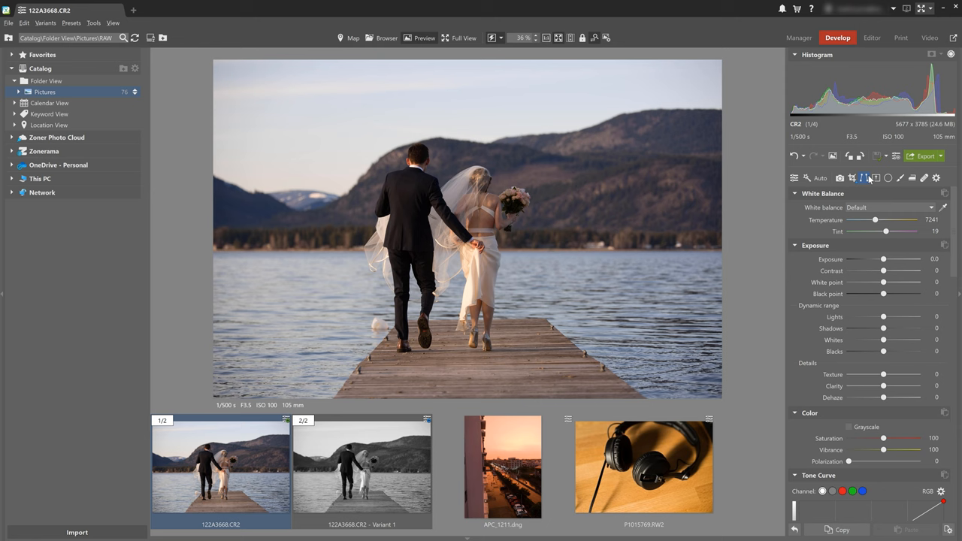
mouse_move(864, 177)
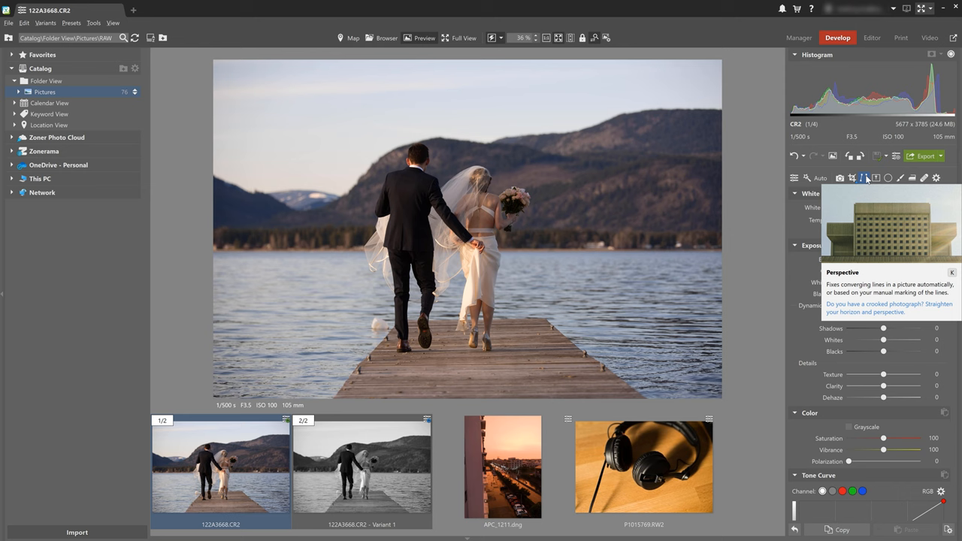
Step: Switch to the APC_1211 sunset street photo, apply a straightening crop, then undo it
click(503, 466)
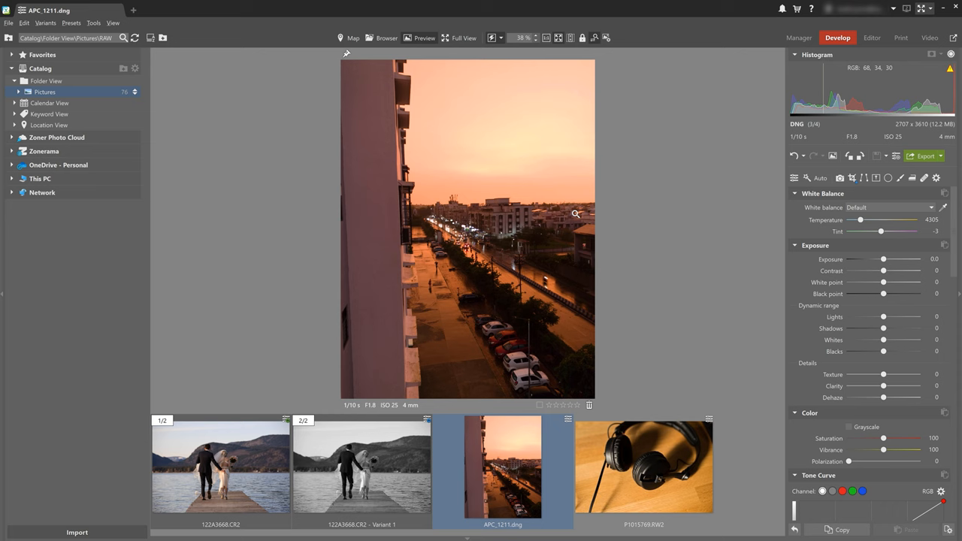
mouse_move(391, 327)
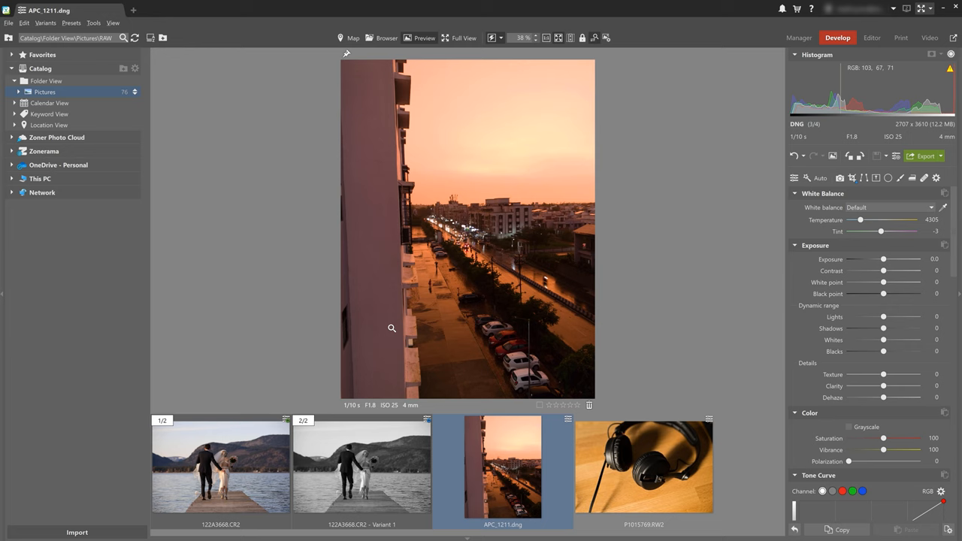
click(852, 177)
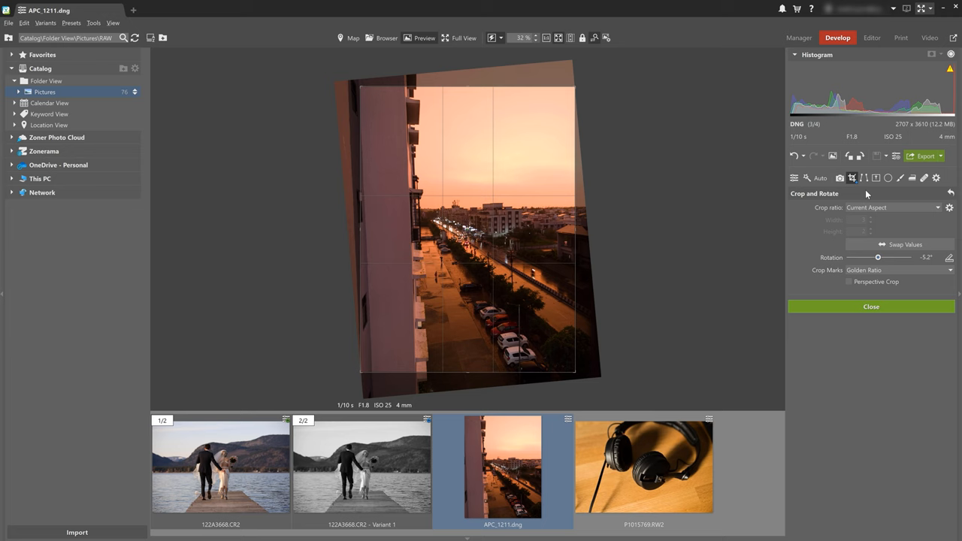
click(863, 178)
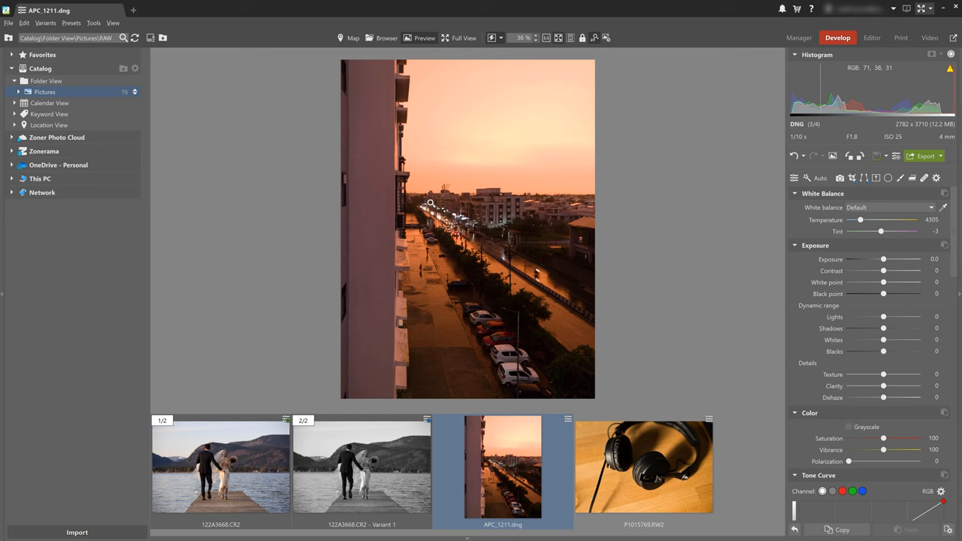
key(ctrl+z)
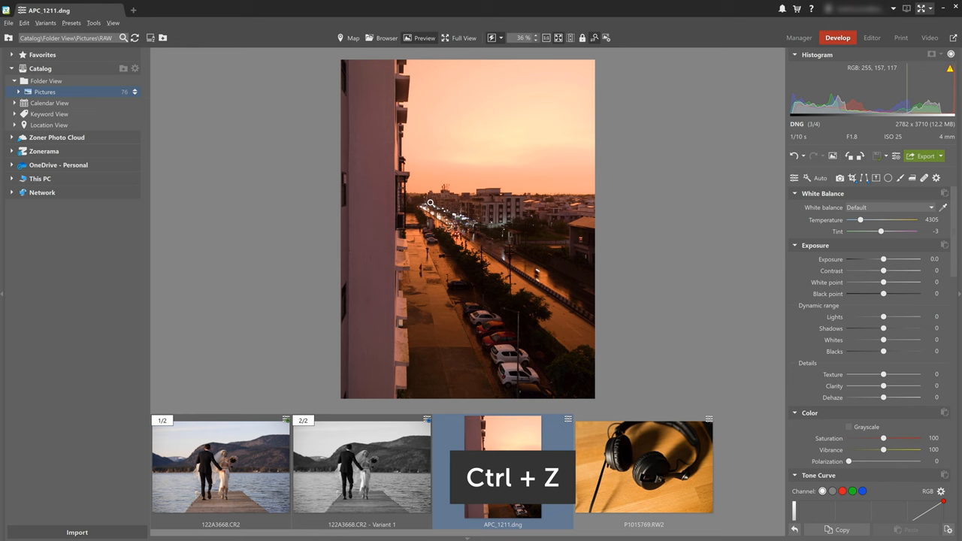
Step: Return to the CR2 wedding pier photo and raise its Lights slider to brighten it
key(ctrl+z)
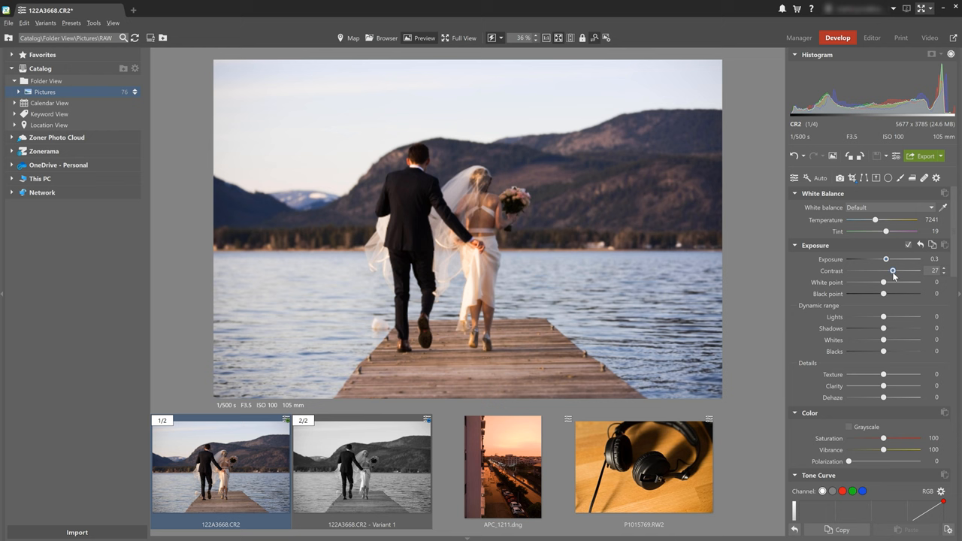
drag(884, 316, 889, 316)
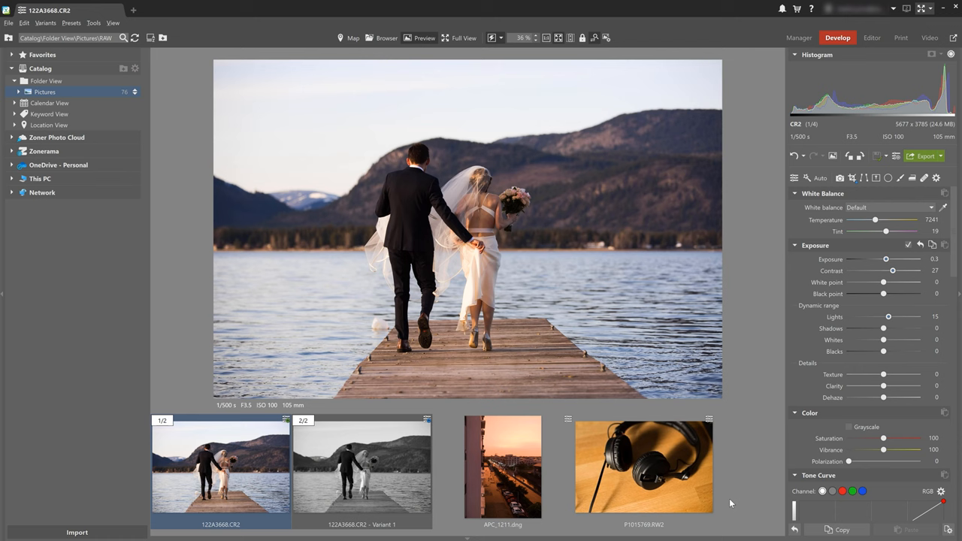
mouse_move(725, 493)
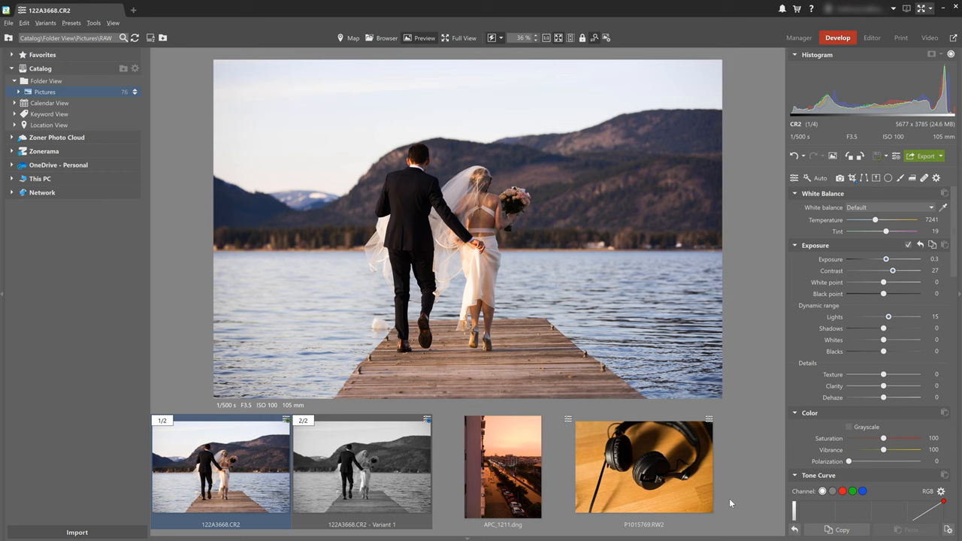
mouse_move(725, 493)
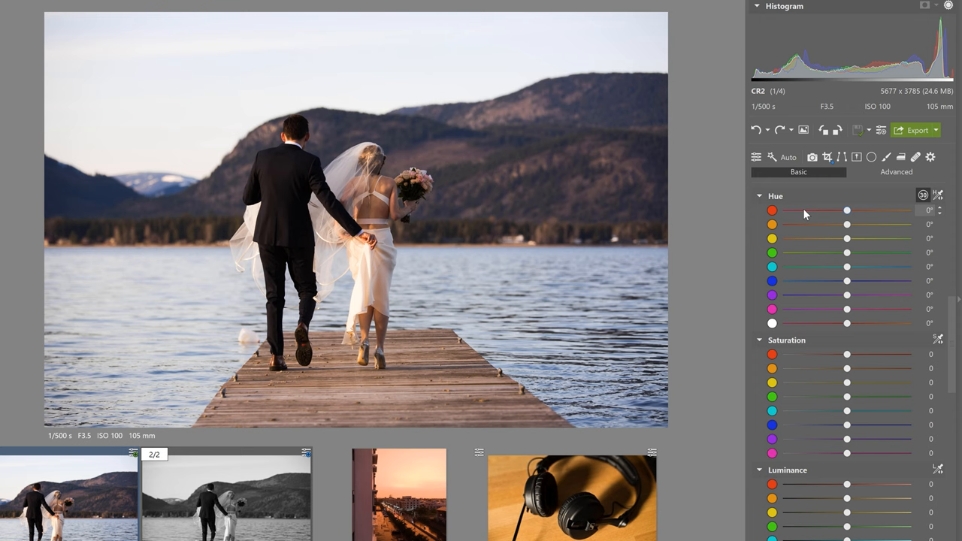
Step: Shift the red hue back and forth and the blue hue to about 12° in Color Shift
drag(848, 211, 851, 210)
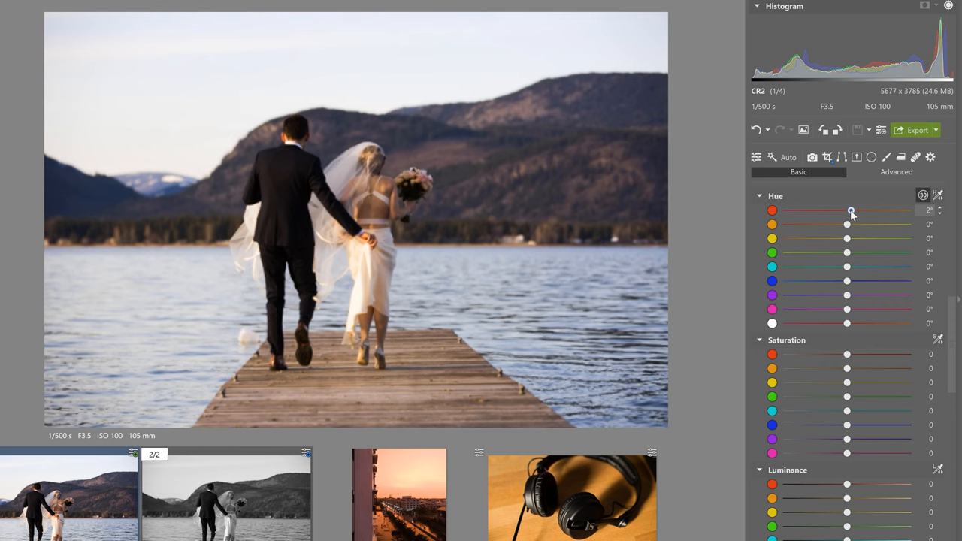
drag(851, 211, 873, 211)
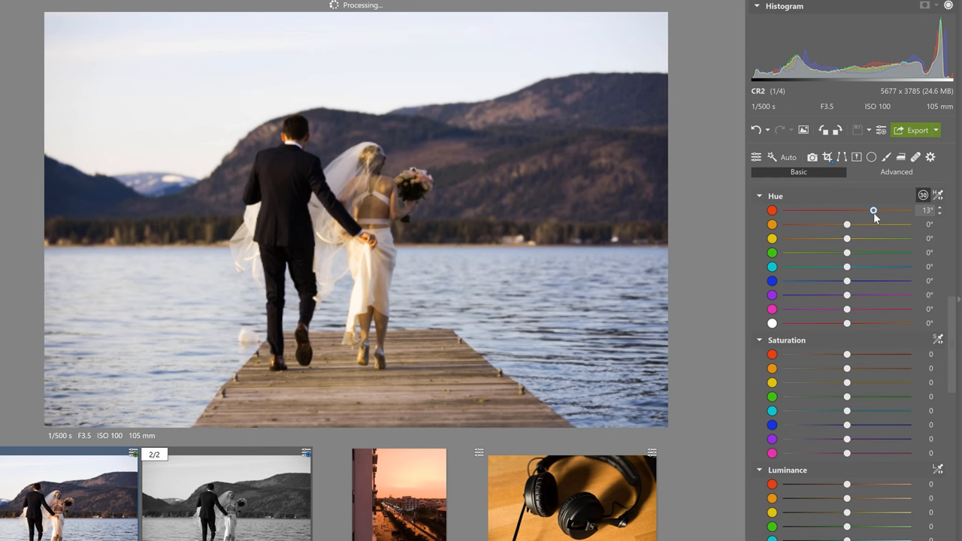
drag(872, 211, 862, 211)
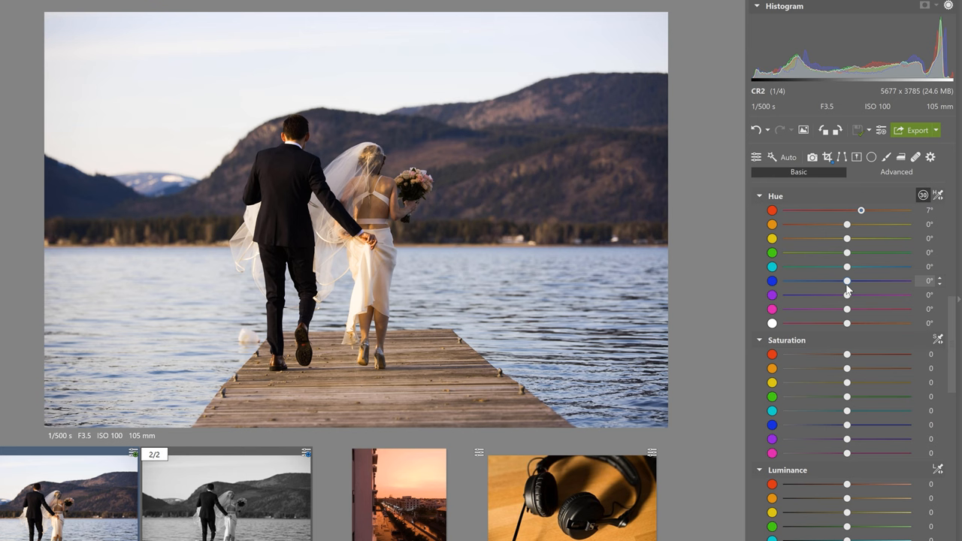
drag(848, 281, 827, 281)
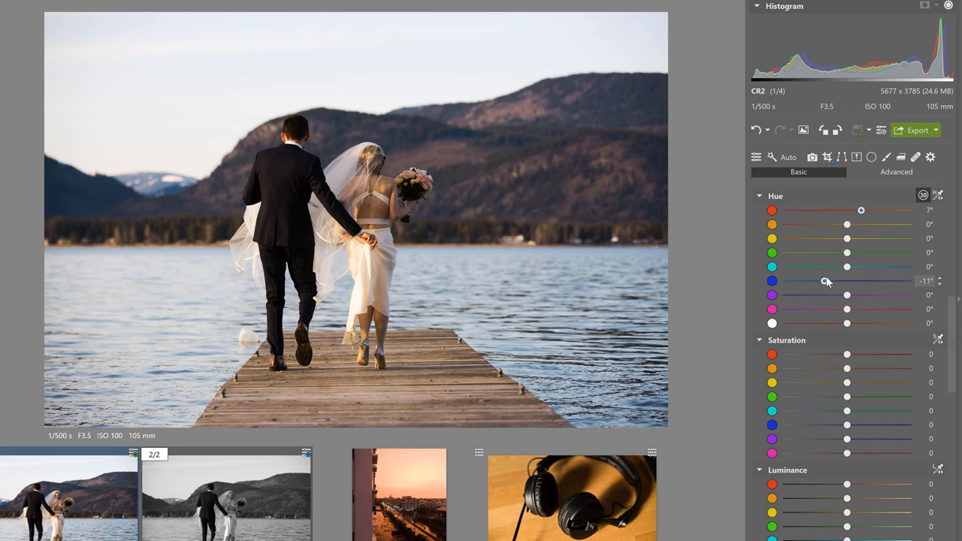
drag(820, 281, 872, 281)
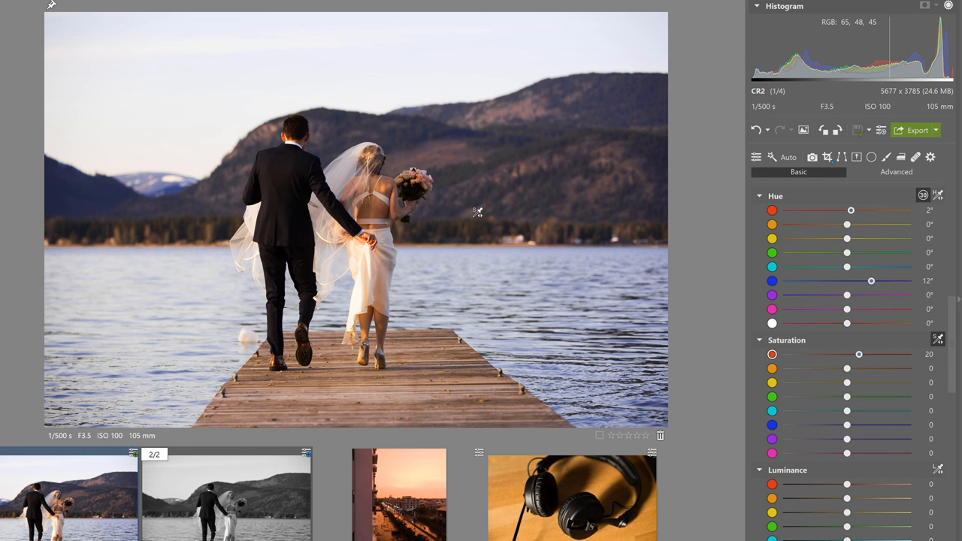
Step: Adjust and fine-tune the saturation of the reds
drag(860, 355, 830, 355)
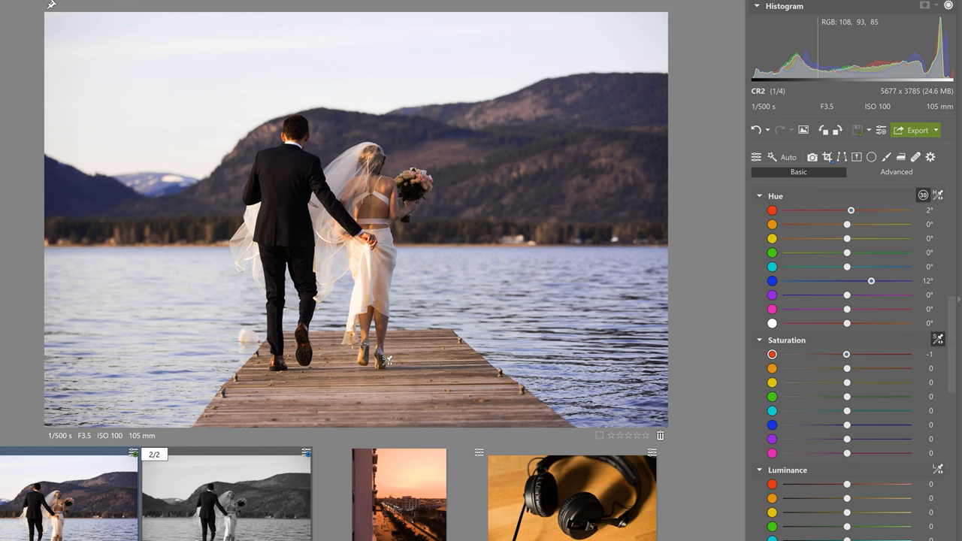
drag(847, 355, 857, 355)
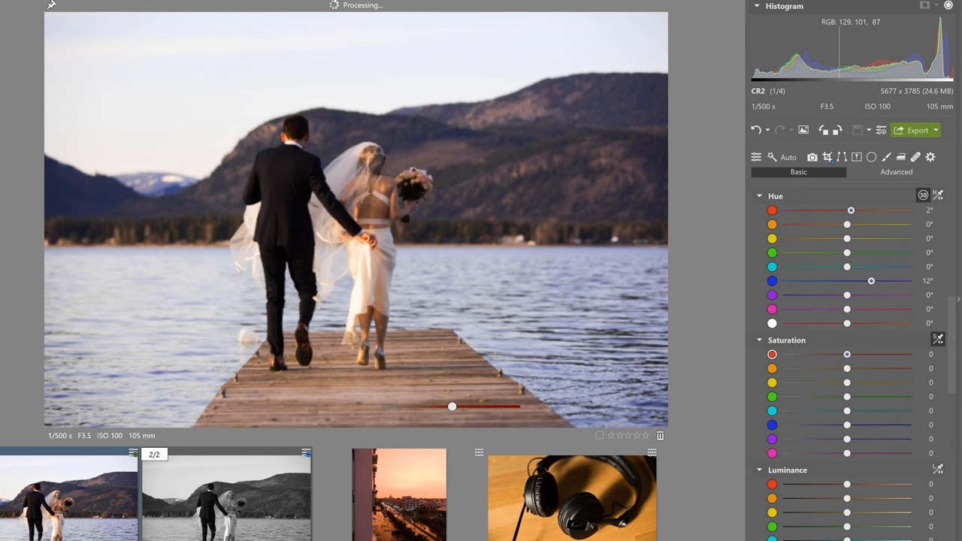
Step: Nudge the red Hue slider further right to warm the couple and pier
drag(851, 210, 857, 210)
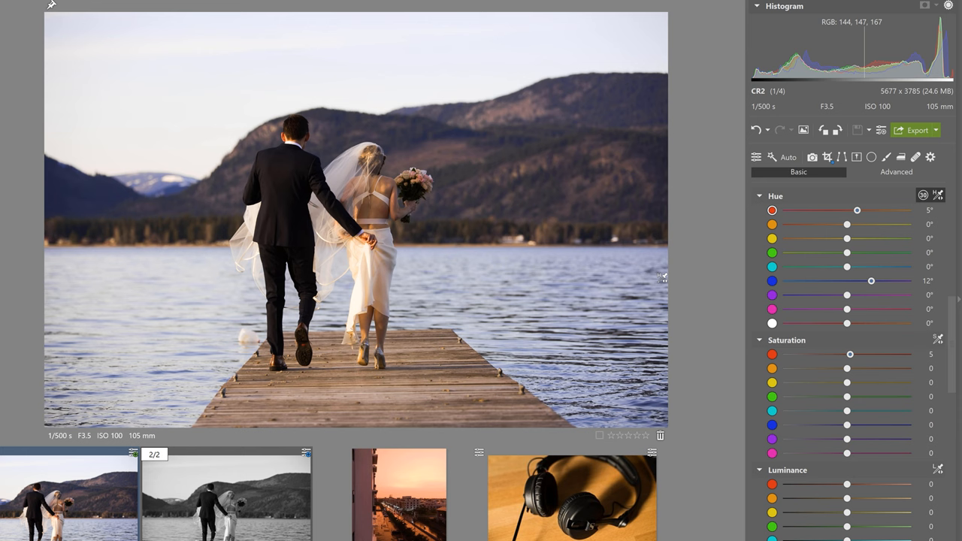
click(885, 158)
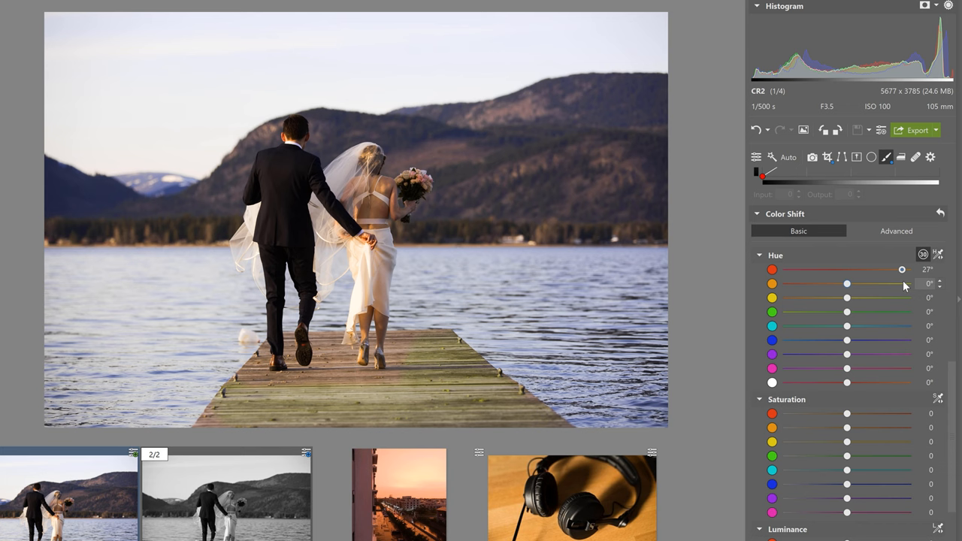
drag(902, 269, 842, 269)
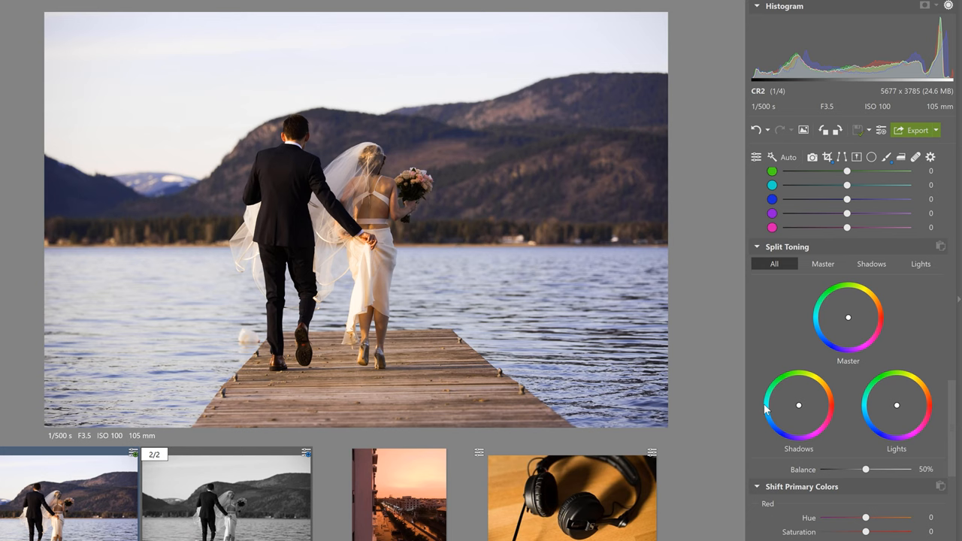
mouse_move(827, 406)
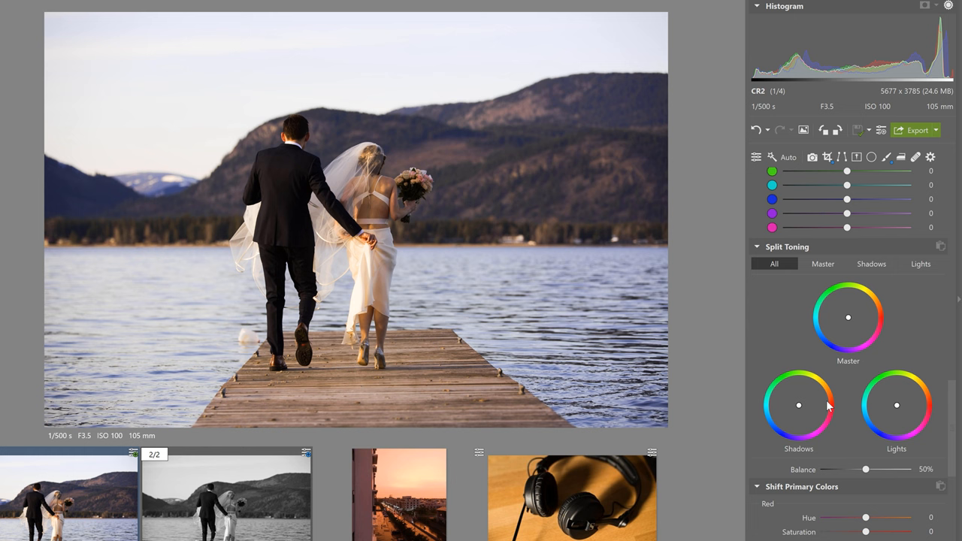
drag(800, 406, 788, 425)
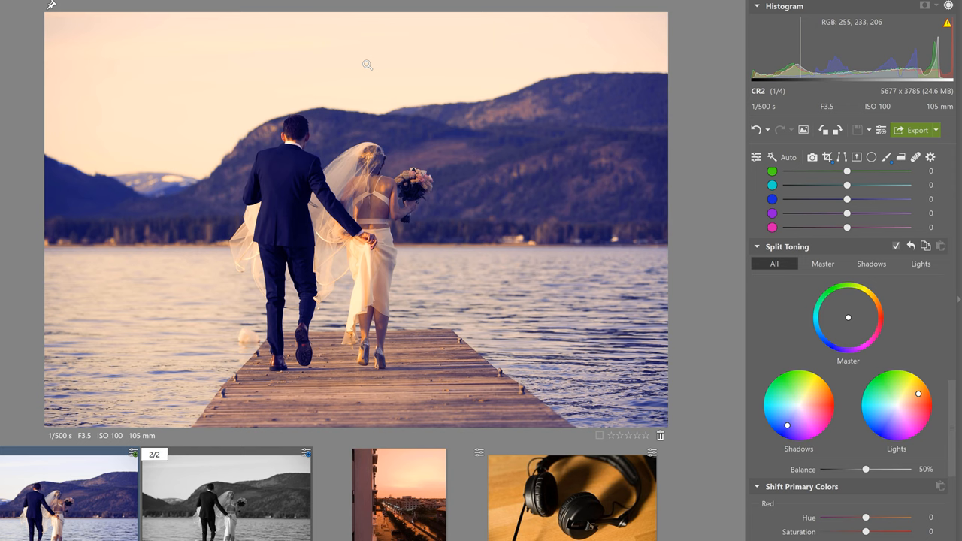
drag(848, 317, 851, 340)
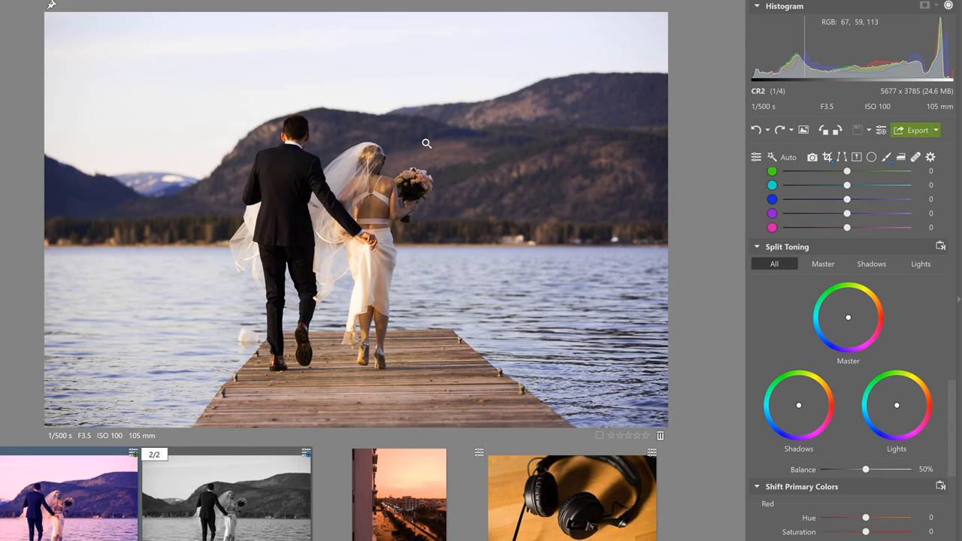
scroll(down, 3)
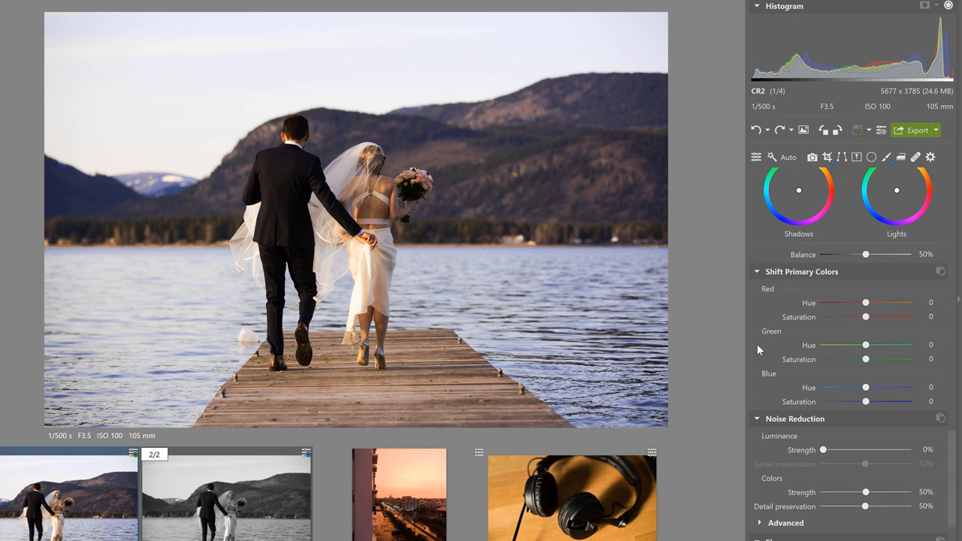
mouse_move(781, 298)
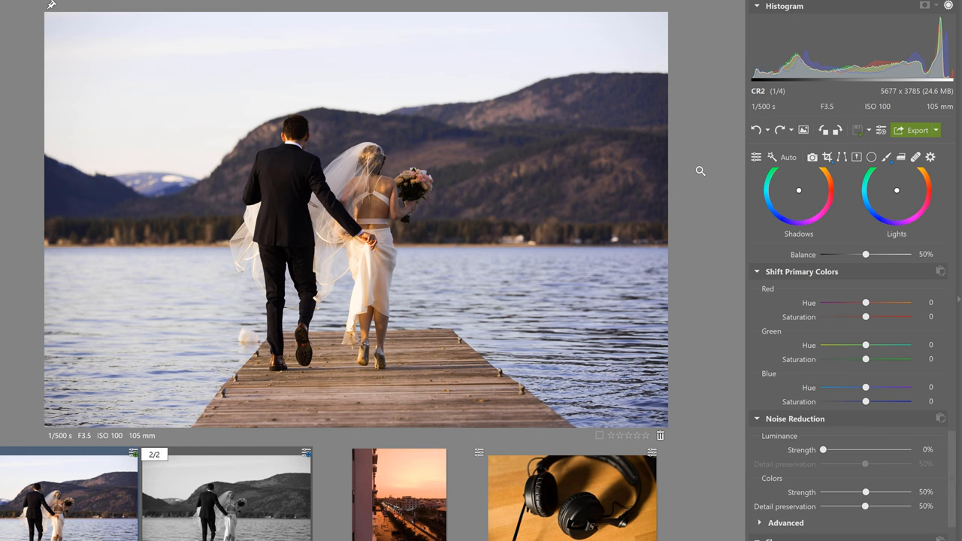
drag(866, 302, 882, 303)
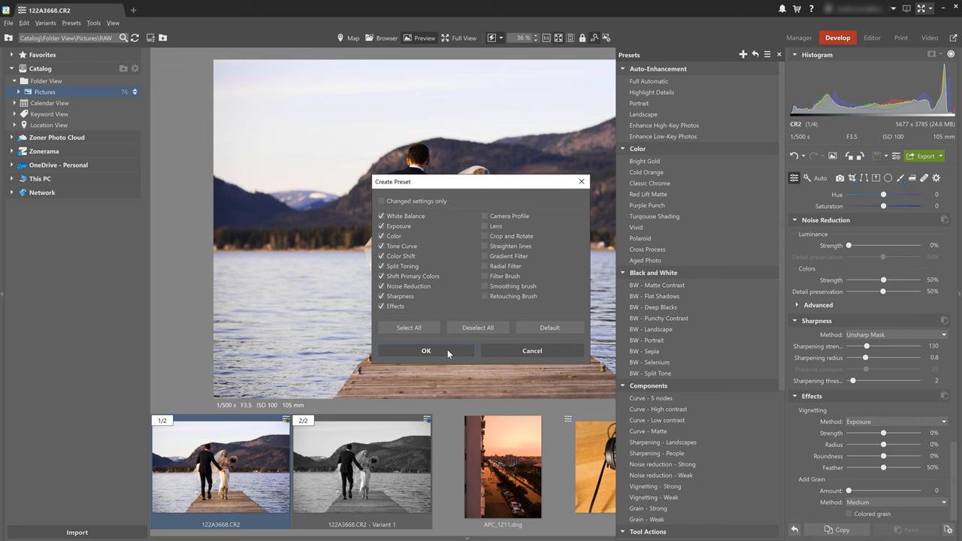
Step: Confirm the Create Preset dialog with all setting checkboxes kept ticked
click(427, 351)
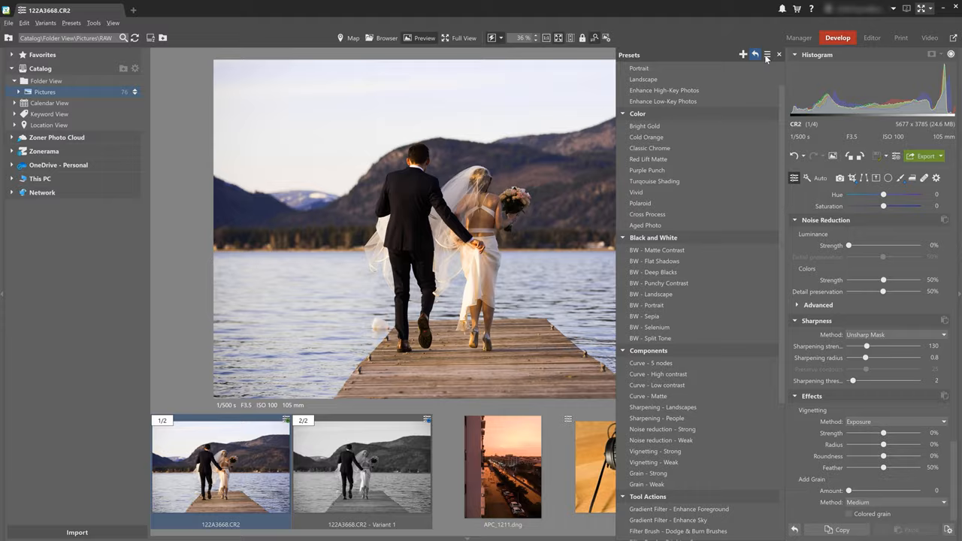
Step: Close the Presets panel and reopen the first 122A3668.CR2 pier photo
click(755, 54)
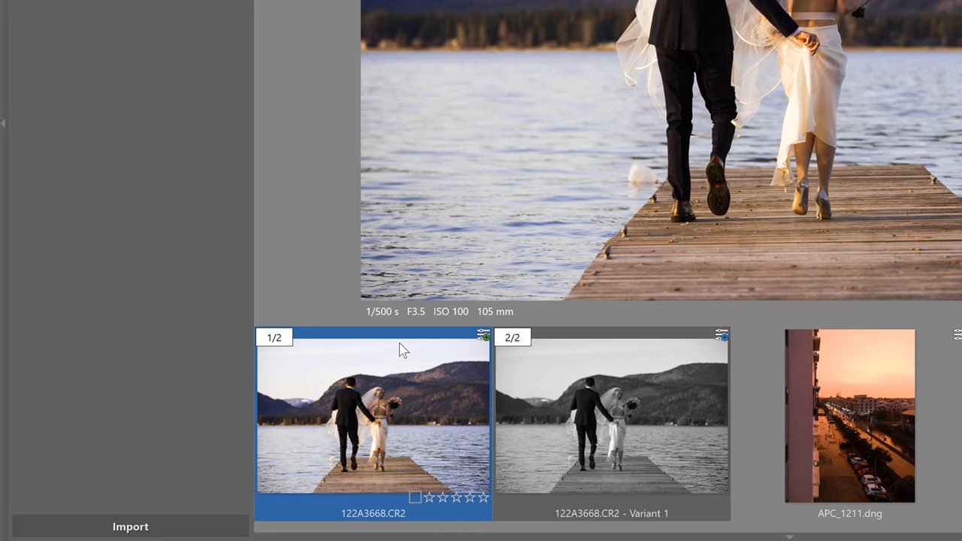
click(610, 413)
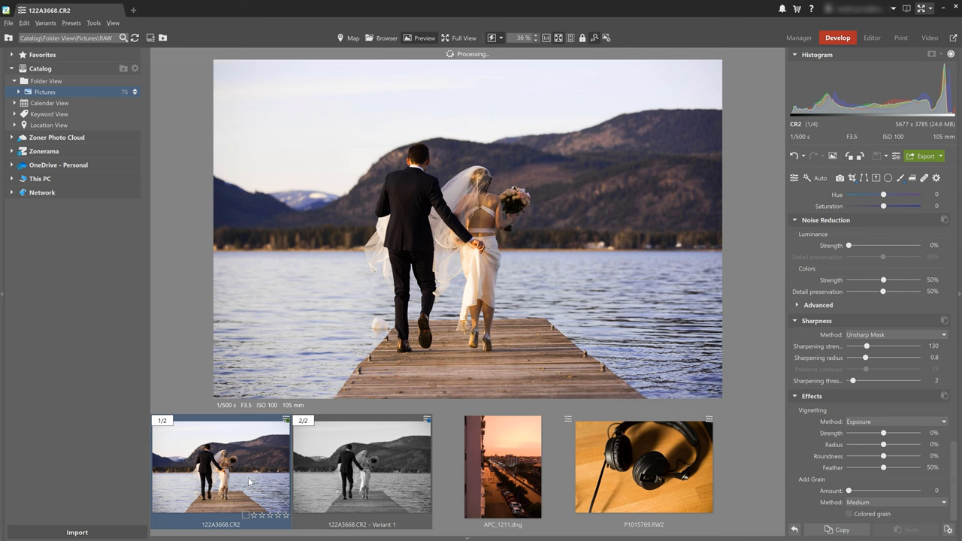
Step: Create Variant 2 of the pier photo via the thumbnail's Create Variant command
click(220, 466)
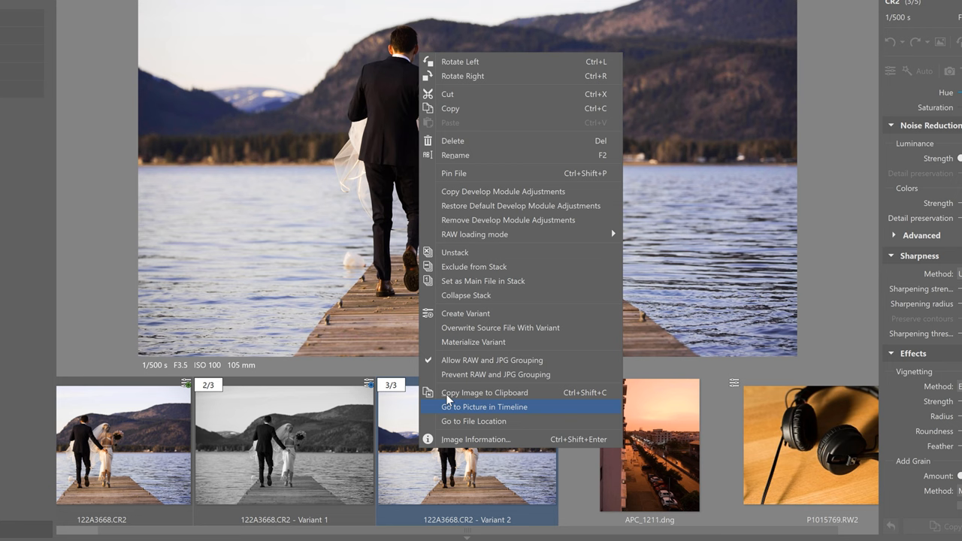
click(466, 312)
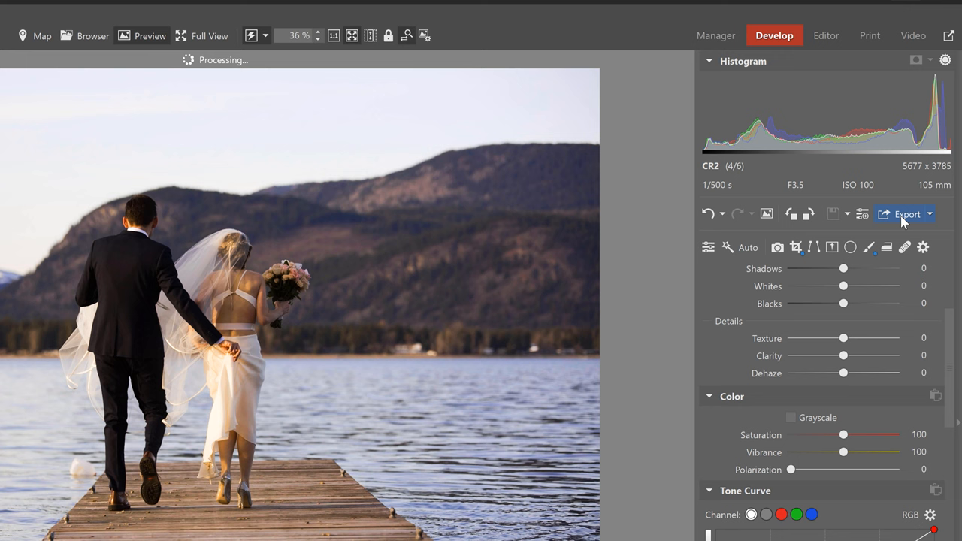
Step: Bring up the Export dialog showing JPEG format and save location
click(905, 213)
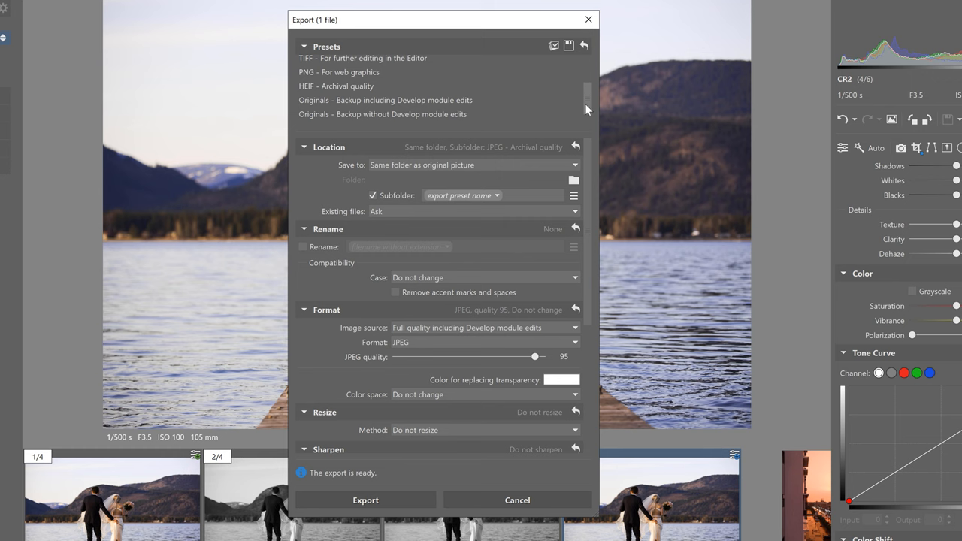